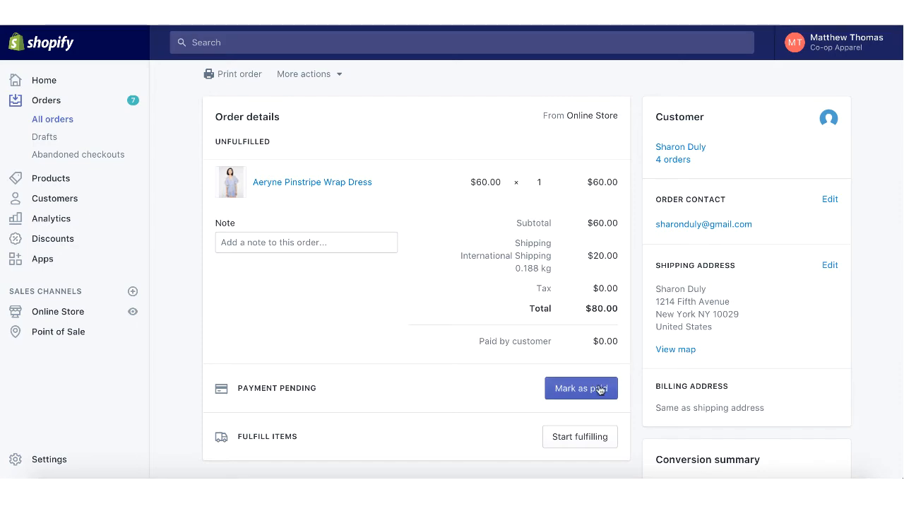
Mark the $80 guest order as paid and fulfilled, then view the rewards from the points email.
{"action": "left_click", "coordinate": [581, 387]}
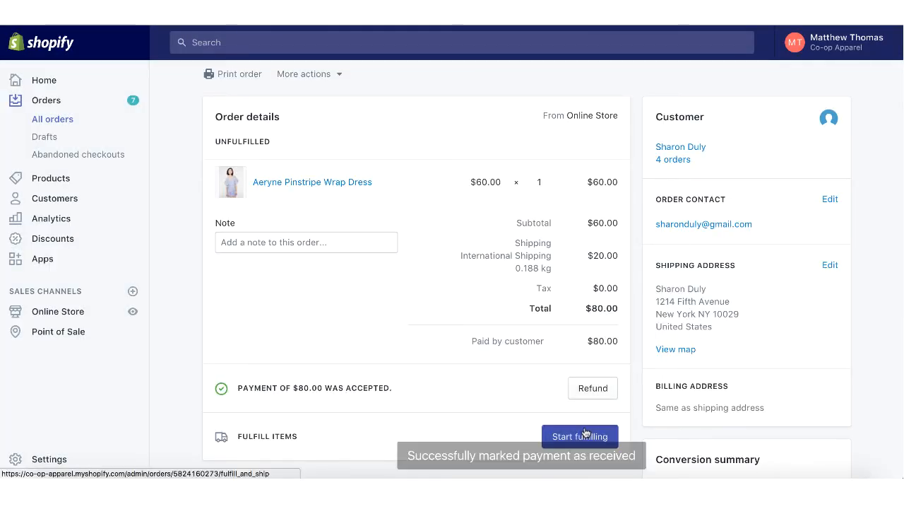
{"action": "left_click", "coordinate": [580, 435]}
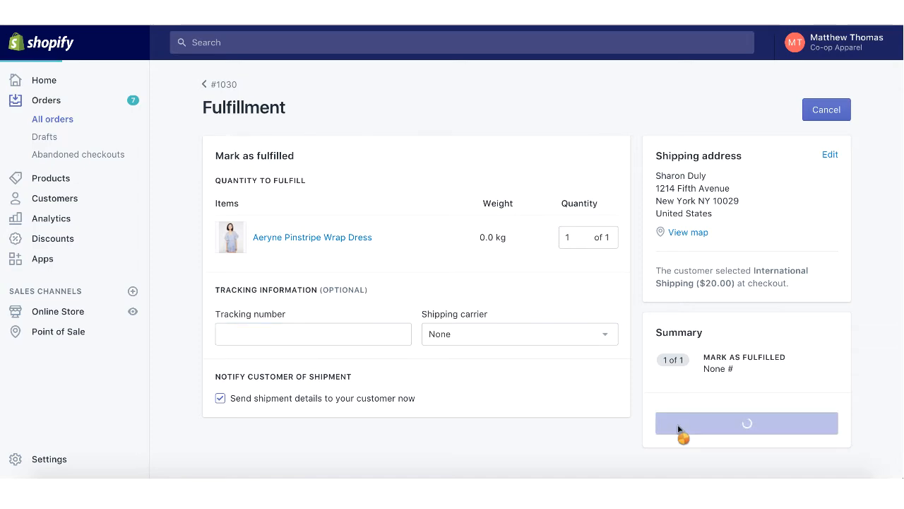
{"action": "left_click", "coordinate": [746, 422]}
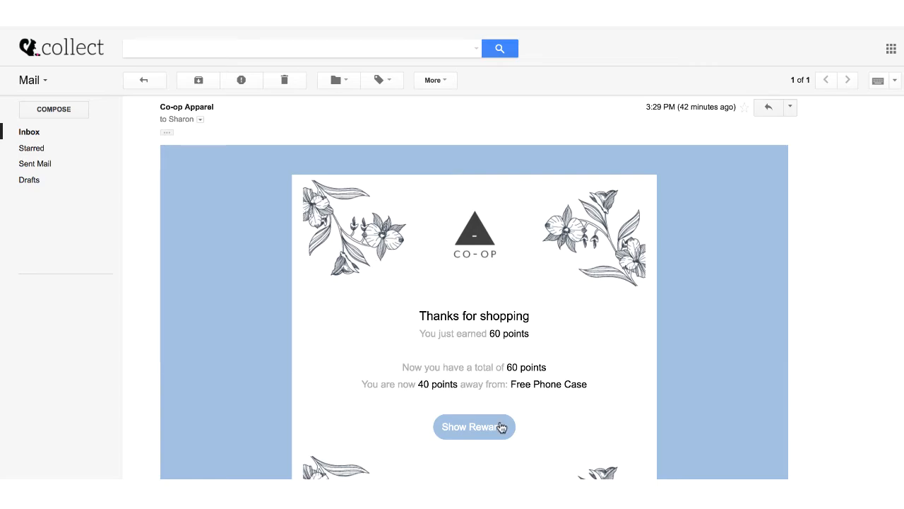
{"action": "left_click", "coordinate": [475, 427]}
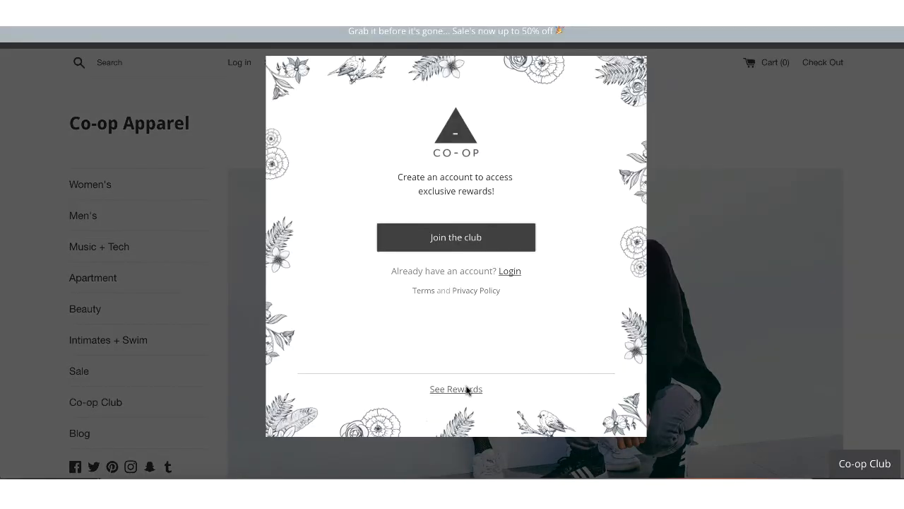
{"action": "mouse_move", "coordinate": [465, 338]}
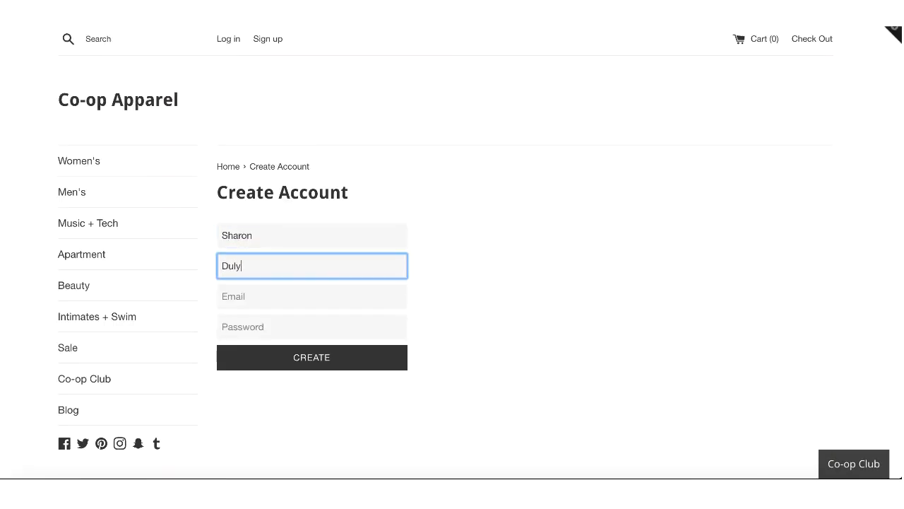
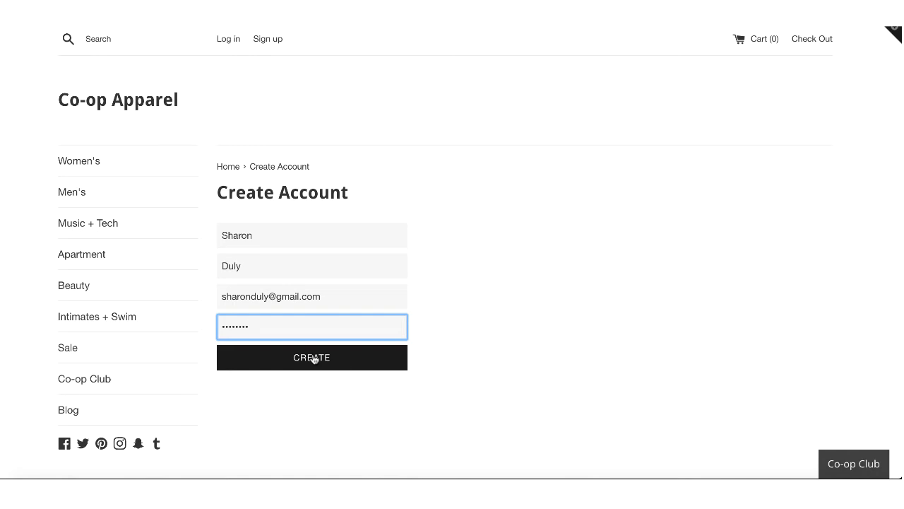
{"action": "left_click", "coordinate": [311, 356]}
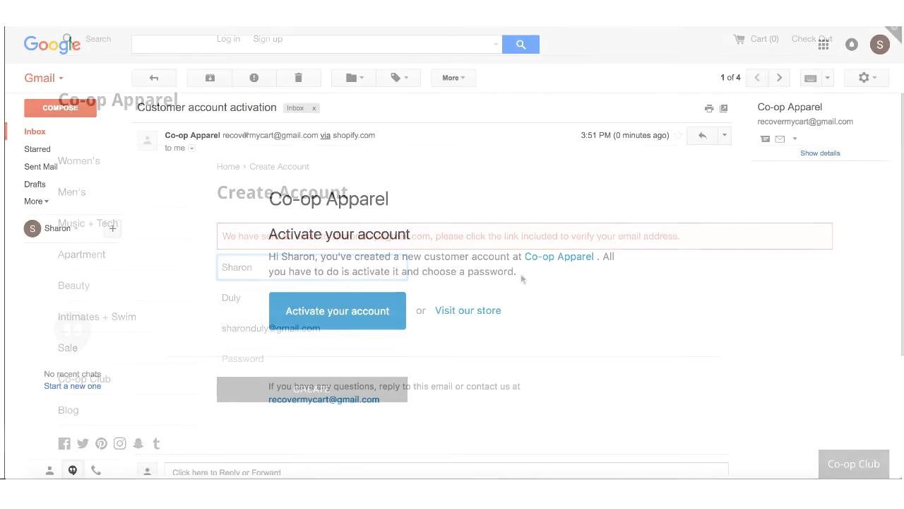
{"action": "left_click", "coordinate": [336, 310]}
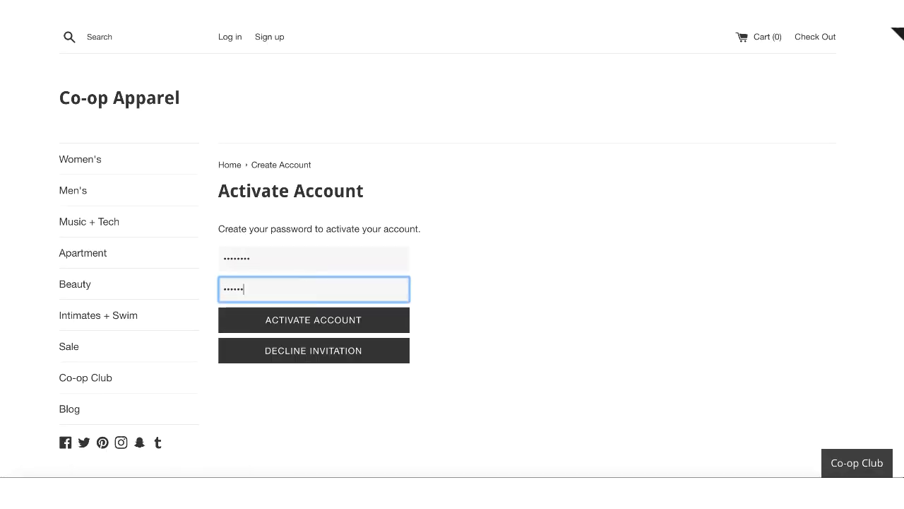
{"action": "left_click", "coordinate": [314, 320]}
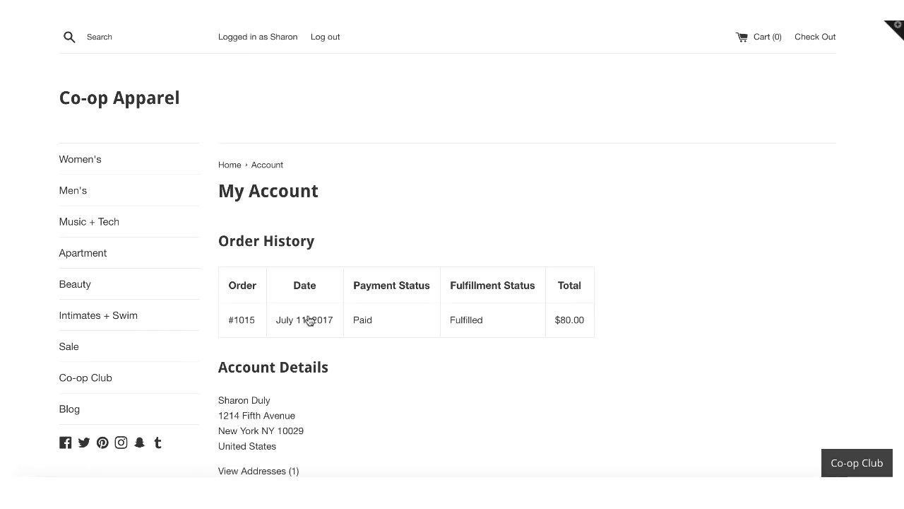
{"action": "left_click", "coordinate": [857, 463]}
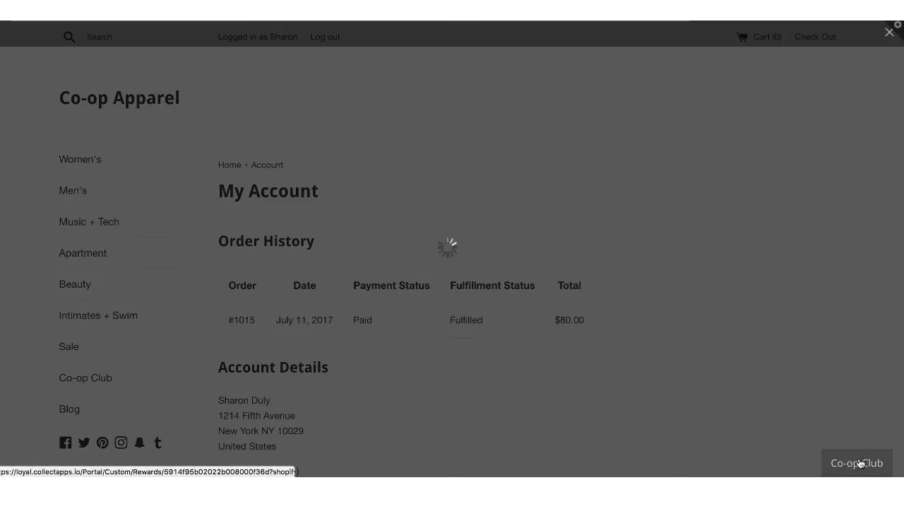
{"action": "left_click", "coordinate": [856, 463]}
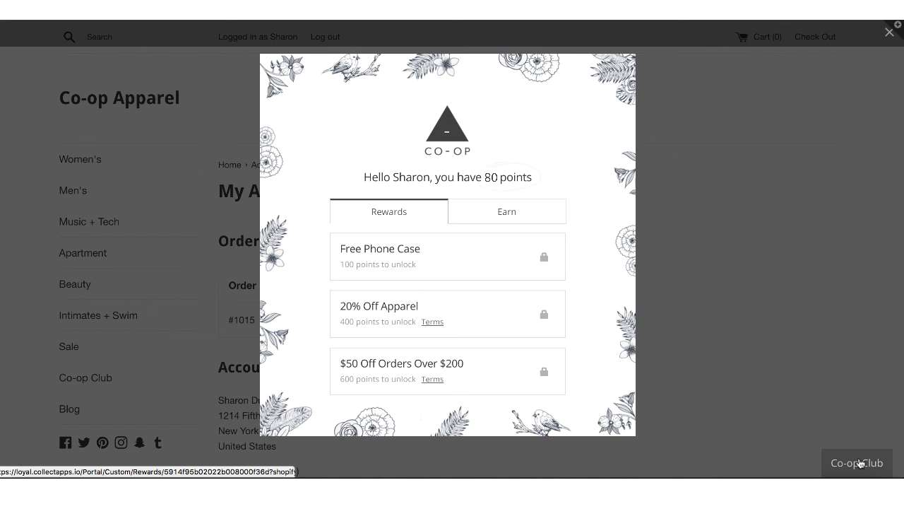